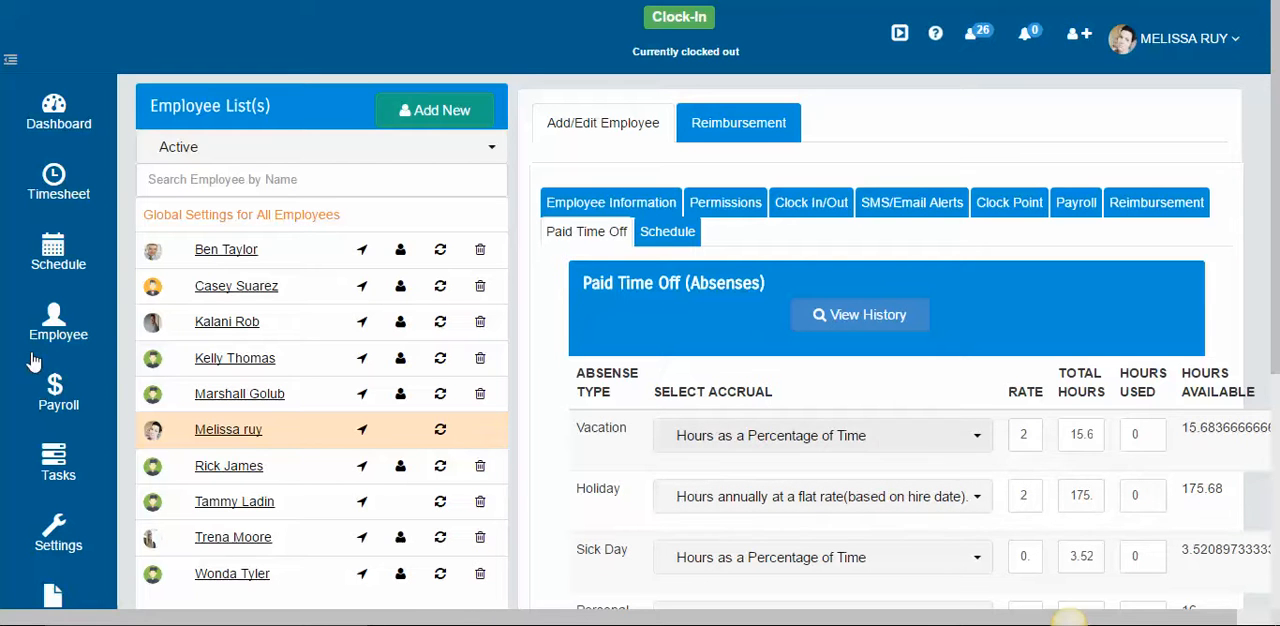
mouse_move(770, 232)
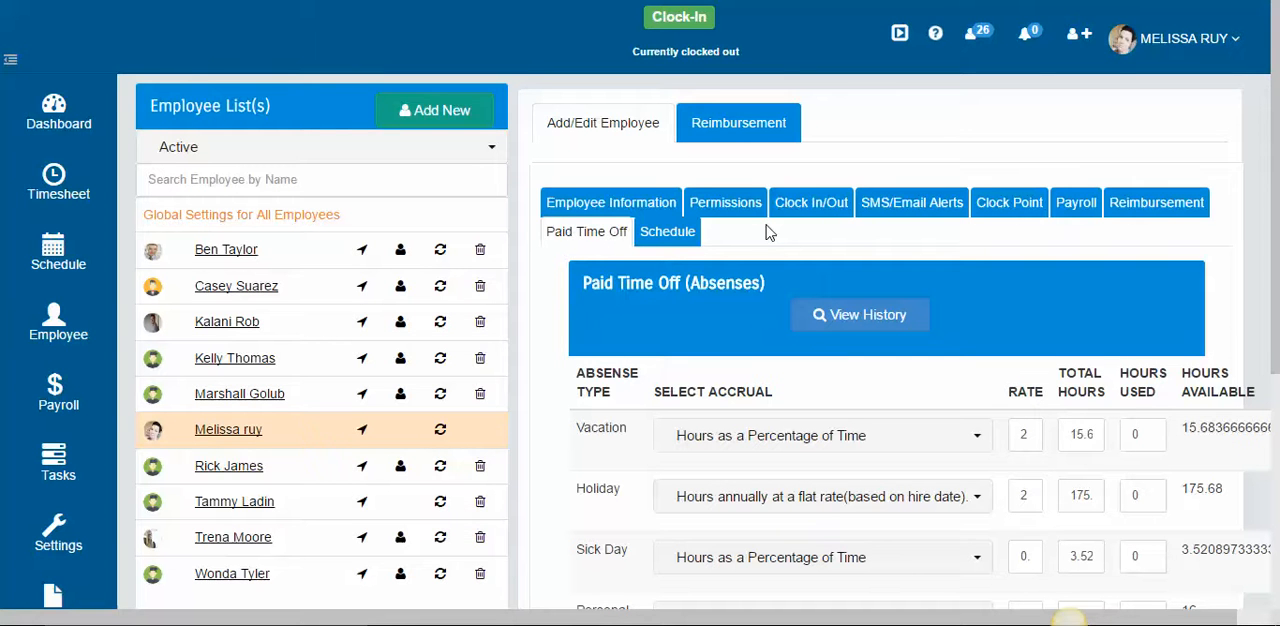
Scroll down to Paid Leave and set its accrual to Manually Entered Hours.
scroll(down, 3)
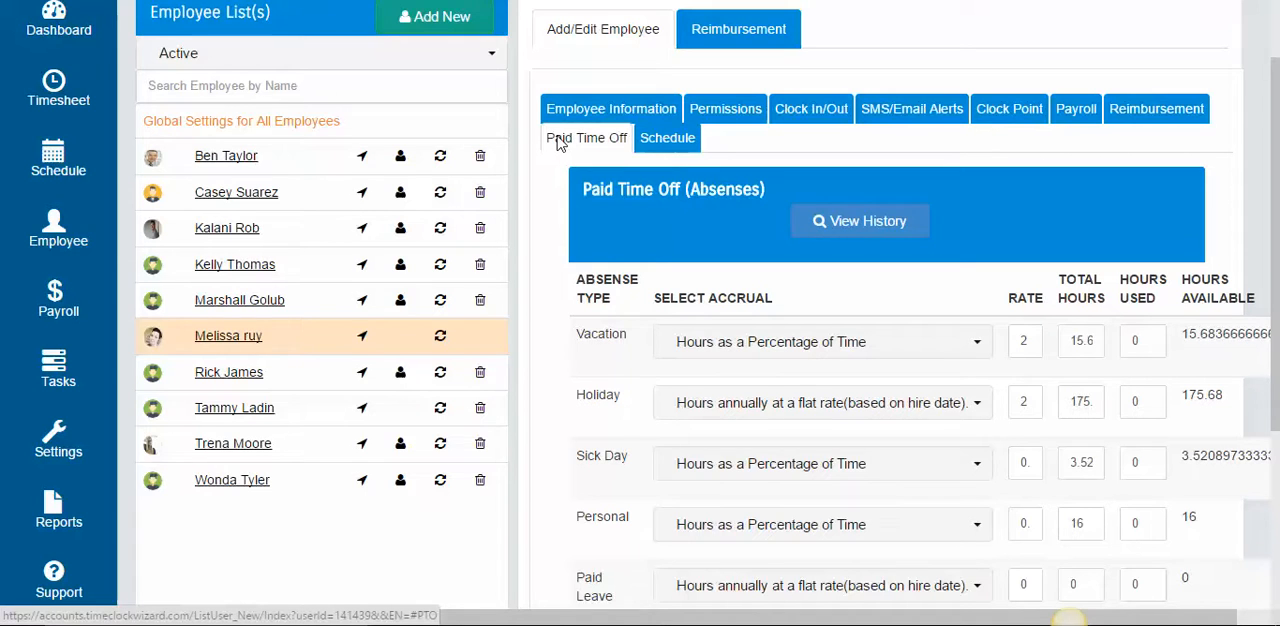
scroll(down, 3)
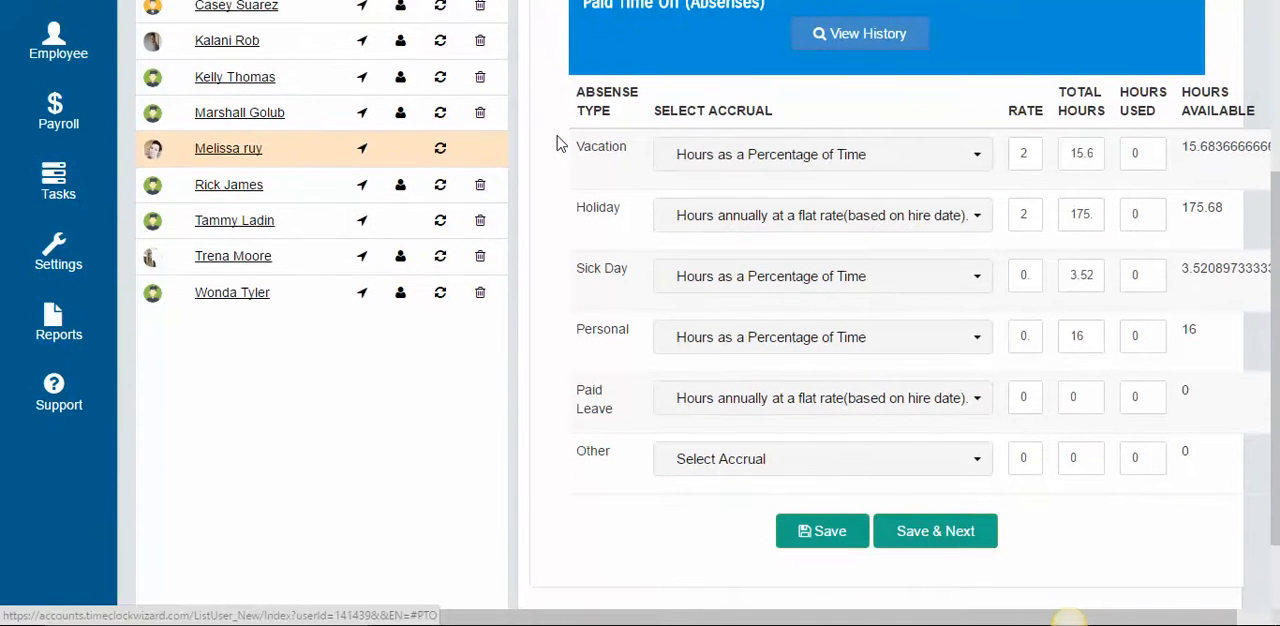
mouse_move(848, 214)
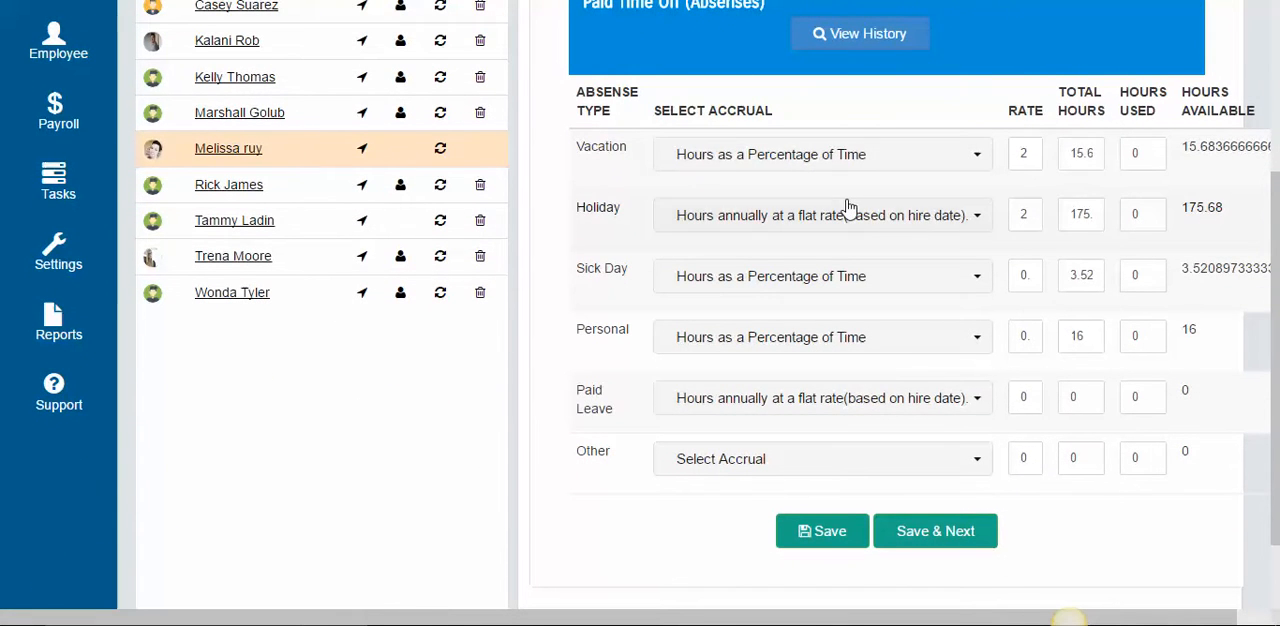
mouse_move(848, 215)
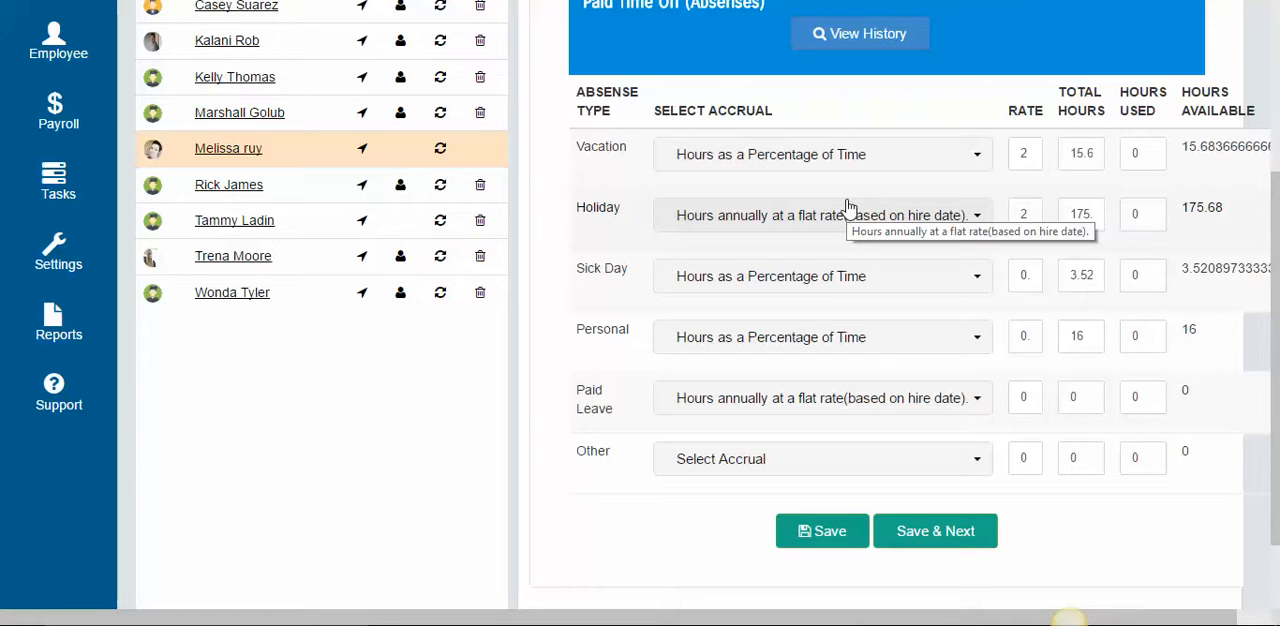
mouse_move(743, 368)
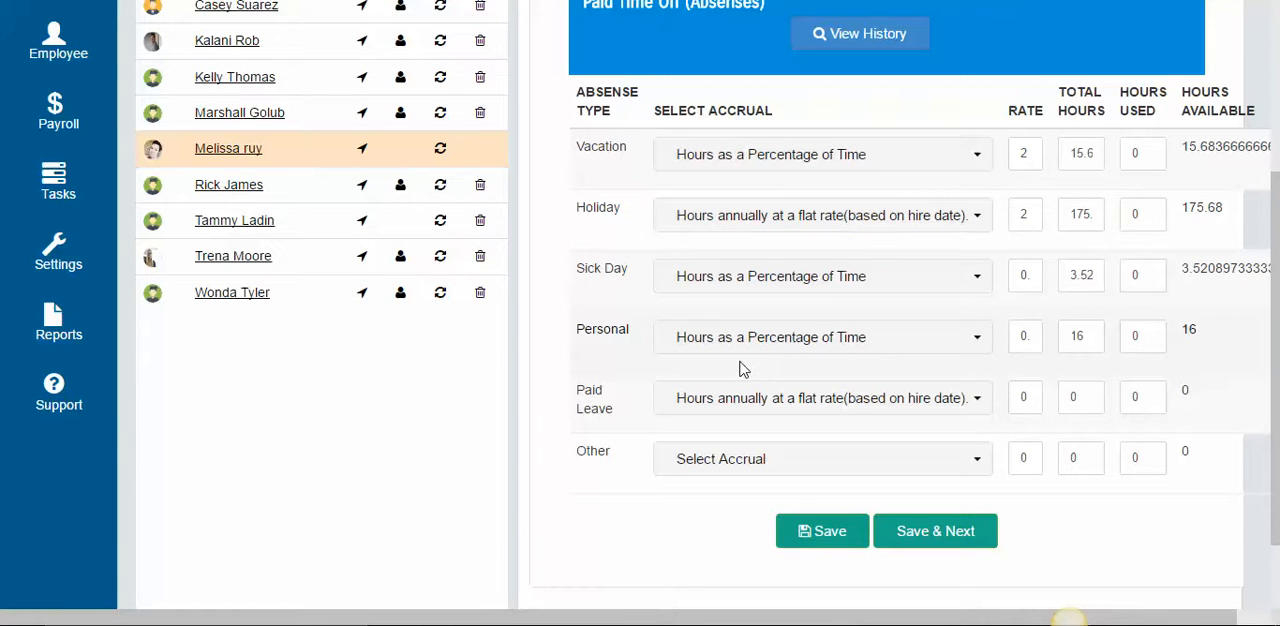
mouse_move(735, 404)
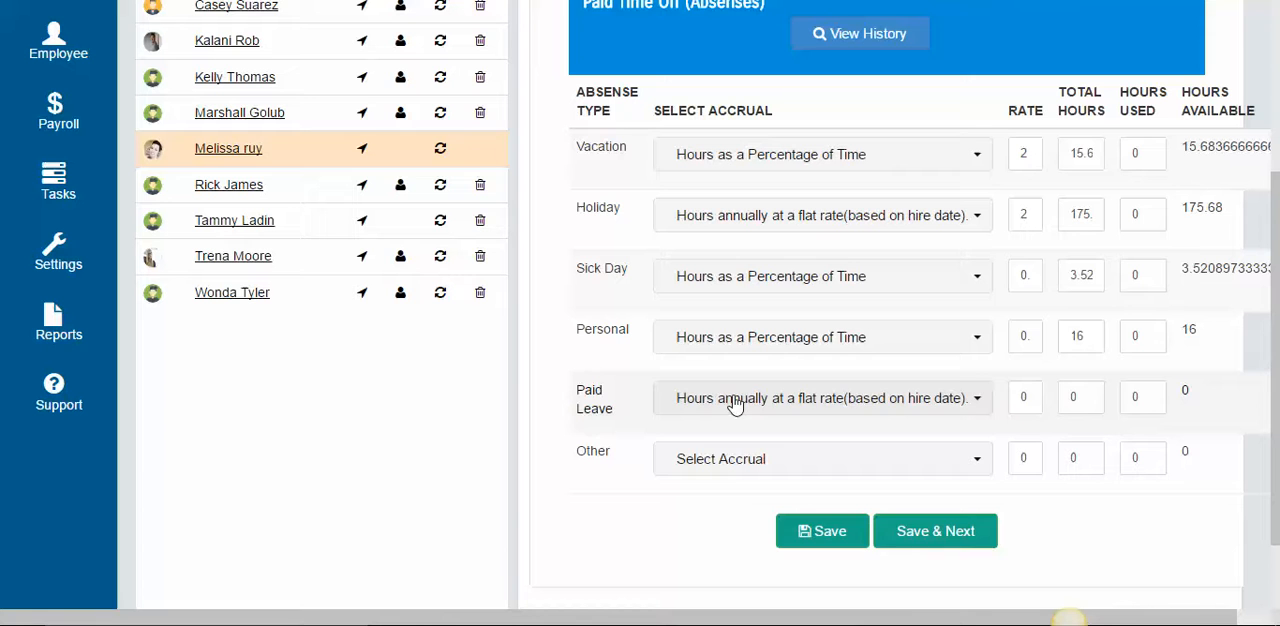
click(820, 397)
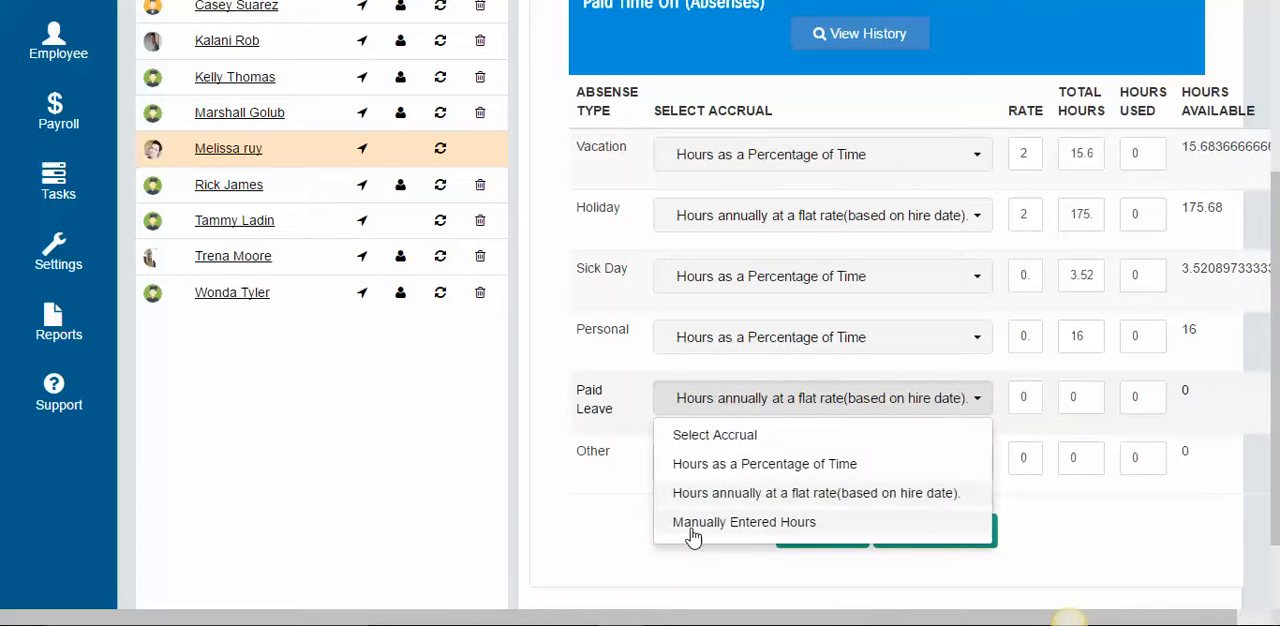
click(744, 521)
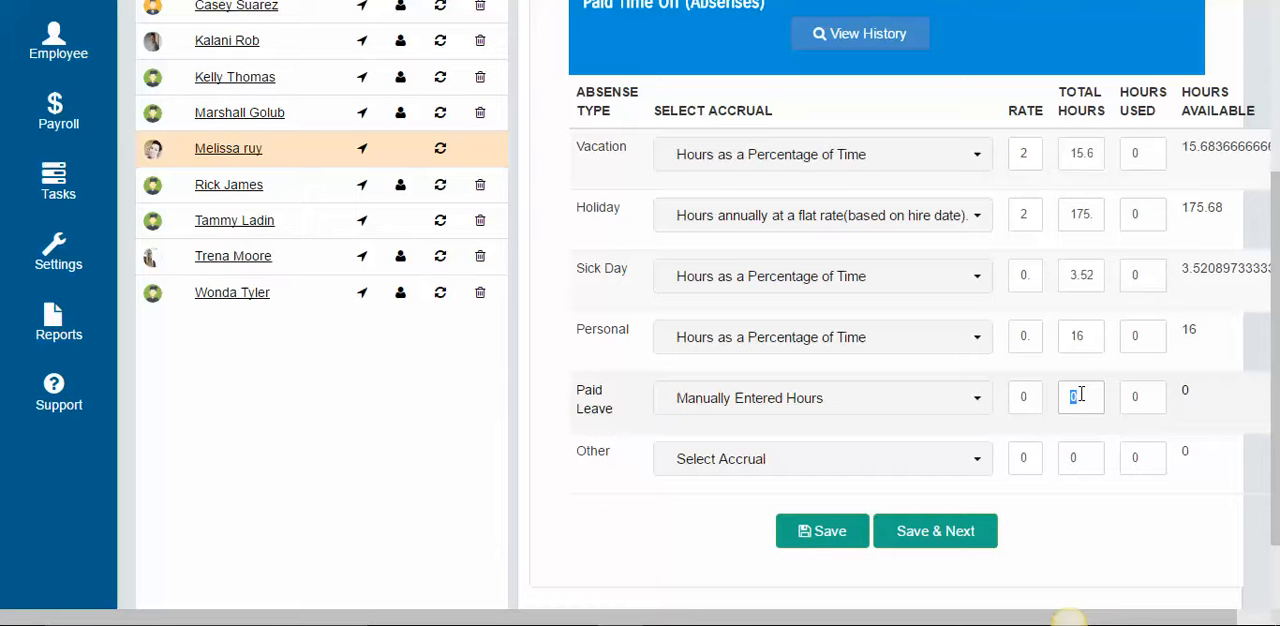
Enter 16 total hours and 8 hours used for Paid Leave.
text(10)
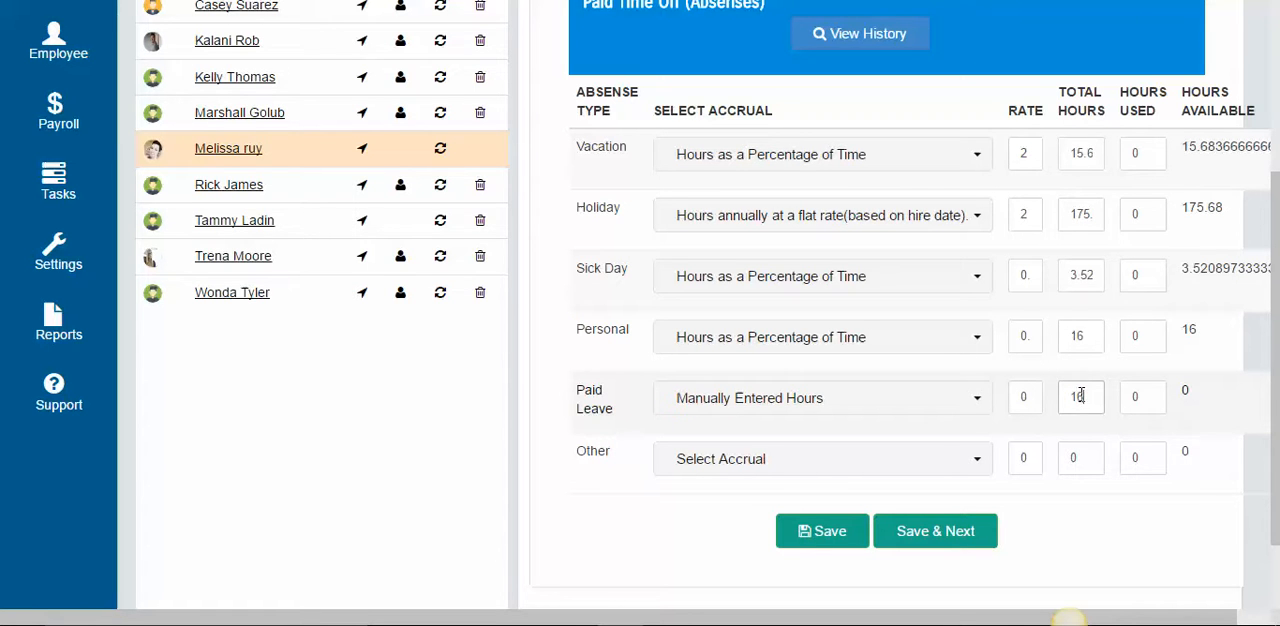
text(16)
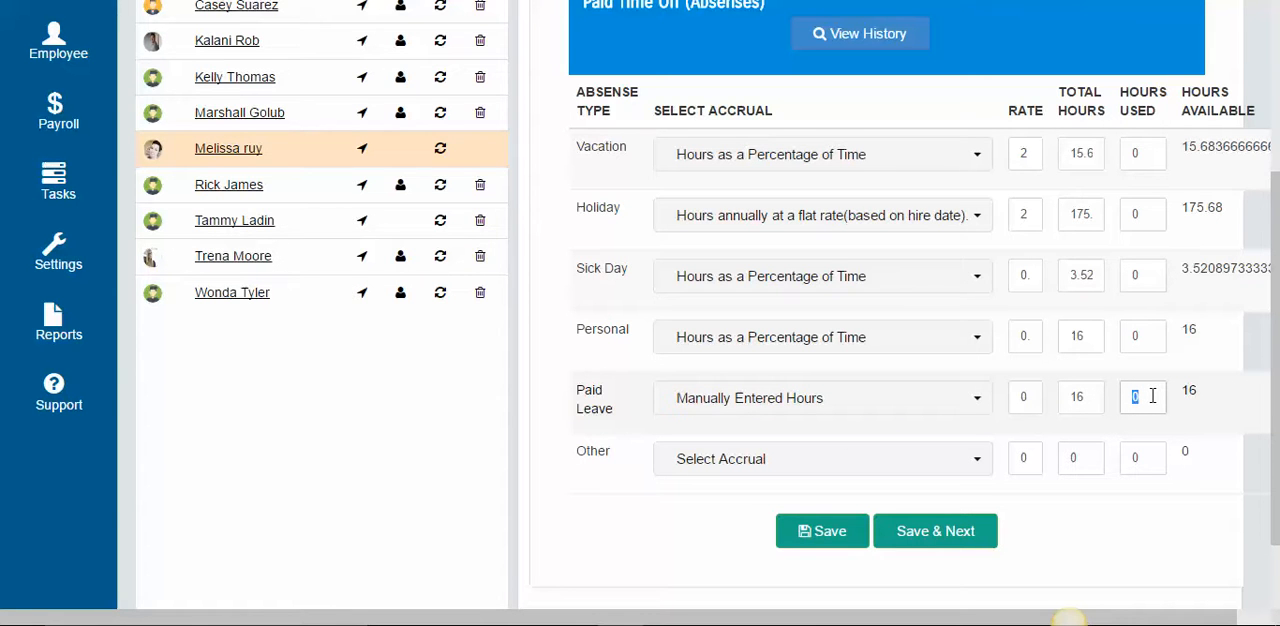
text(8)
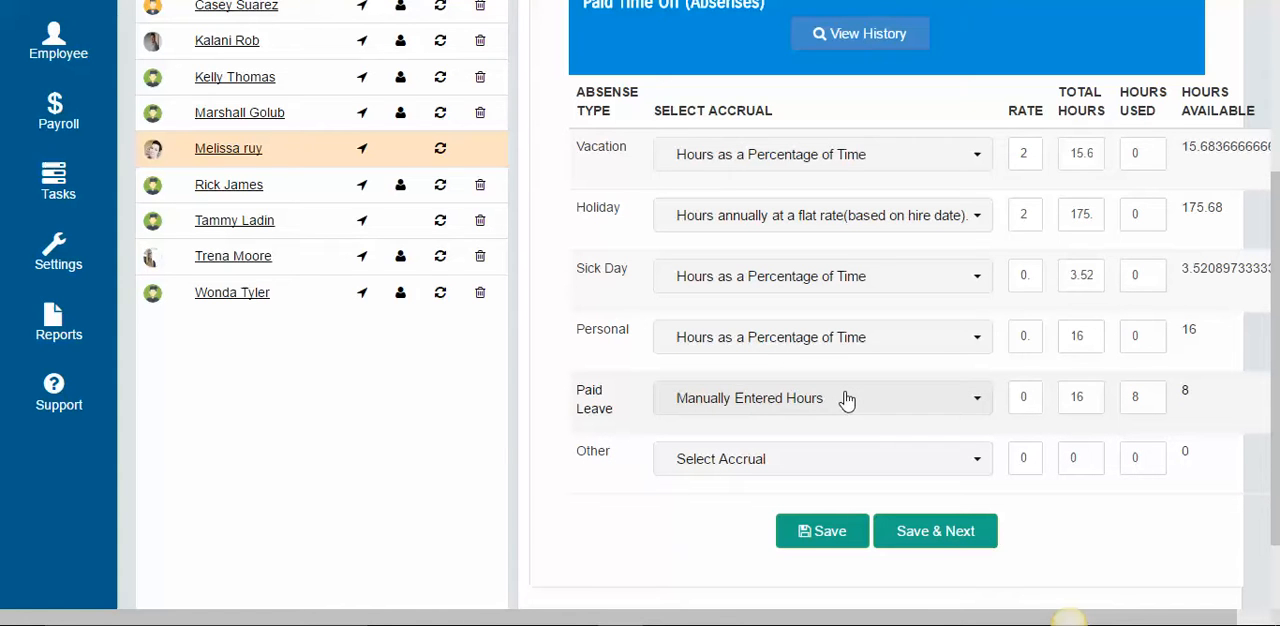
mouse_move(820, 398)
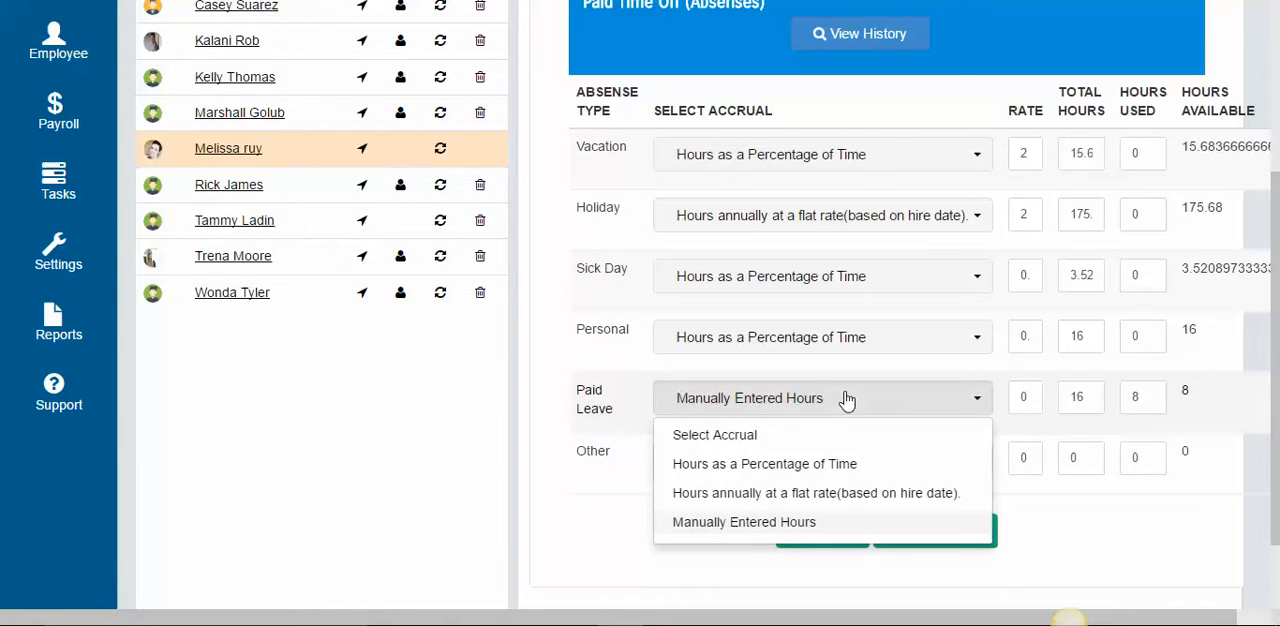
mouse_move(818, 463)
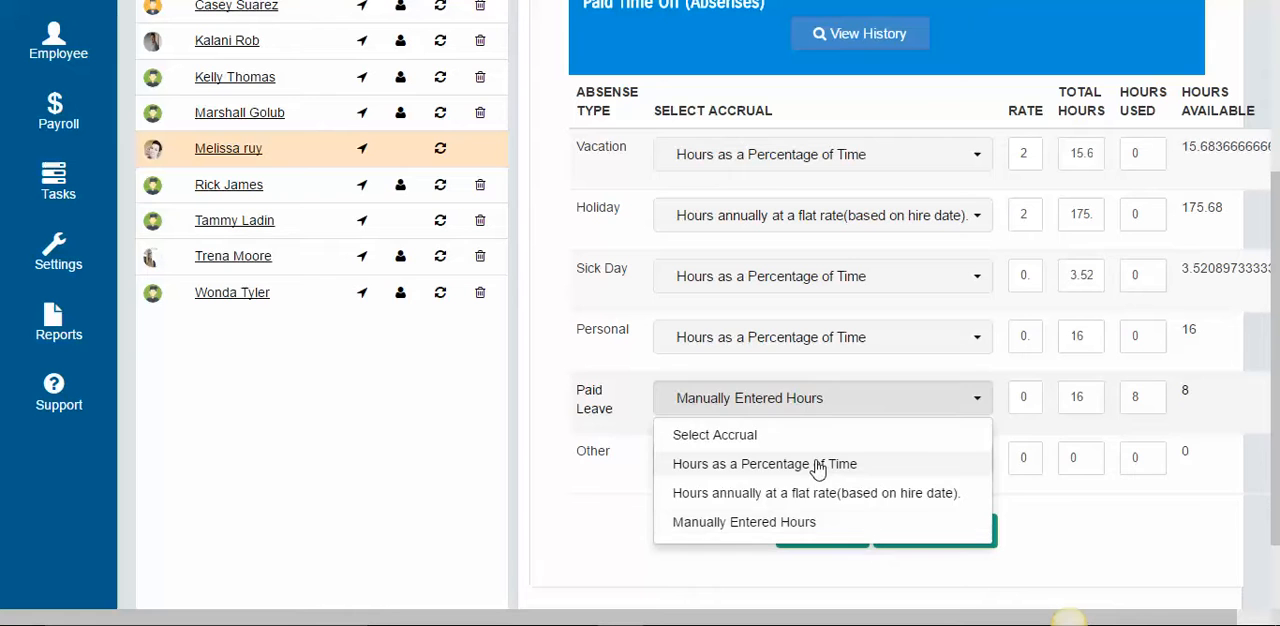
Switch Paid Leave accrual to Hours as a Percentage of Time and save.
click(763, 463)
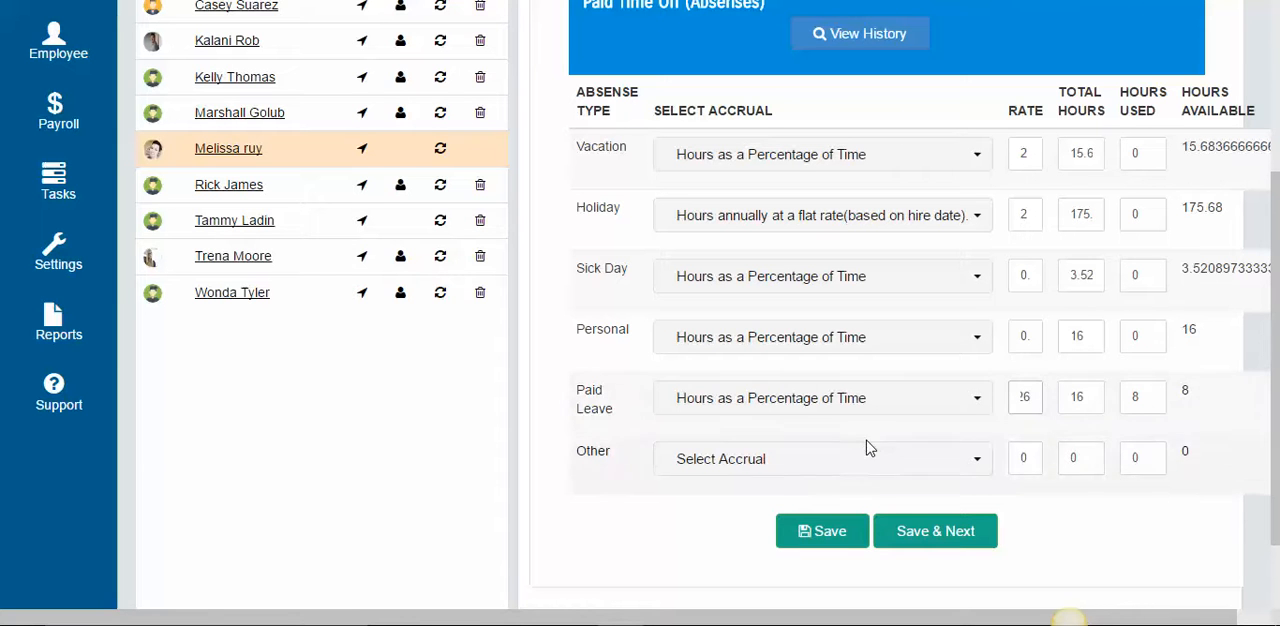
mouse_move(870, 420)
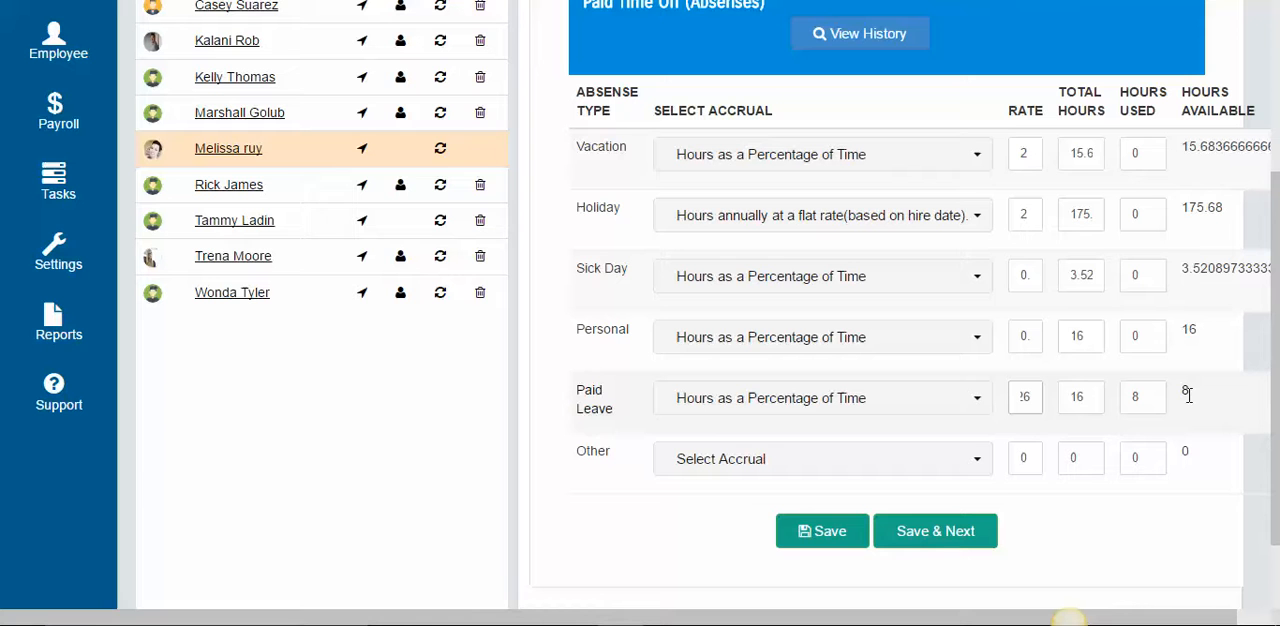
click(822, 531)
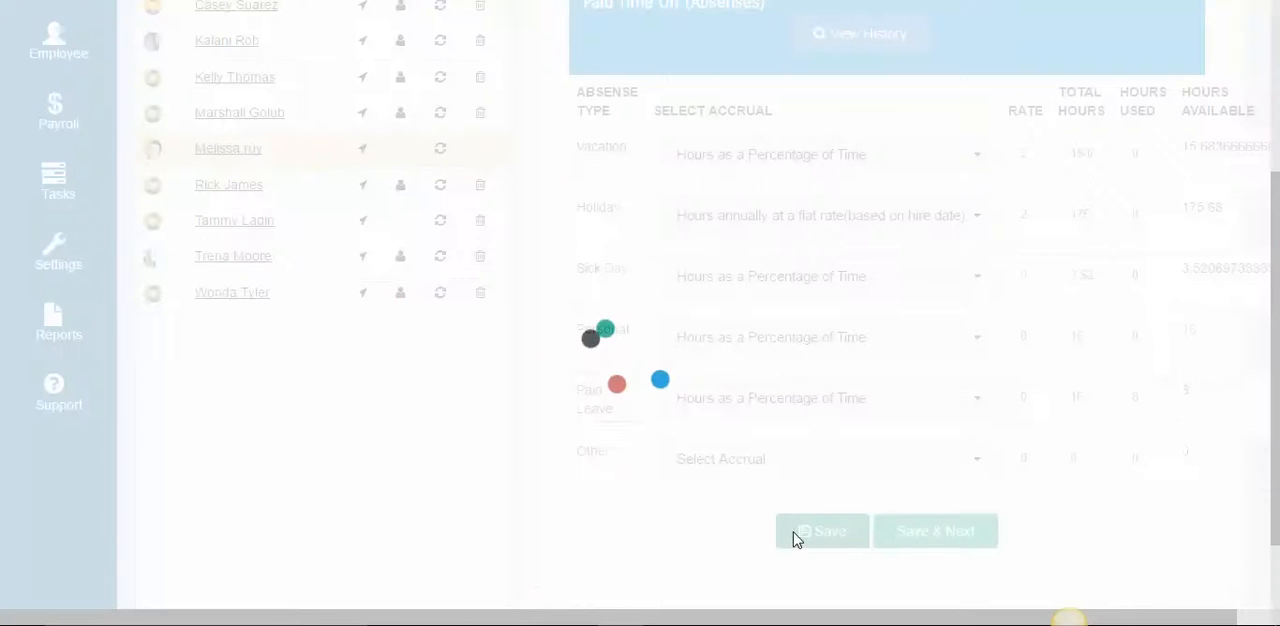
Save the Paid Time Off settings and open the Vacation accrual choices.
click(821, 531)
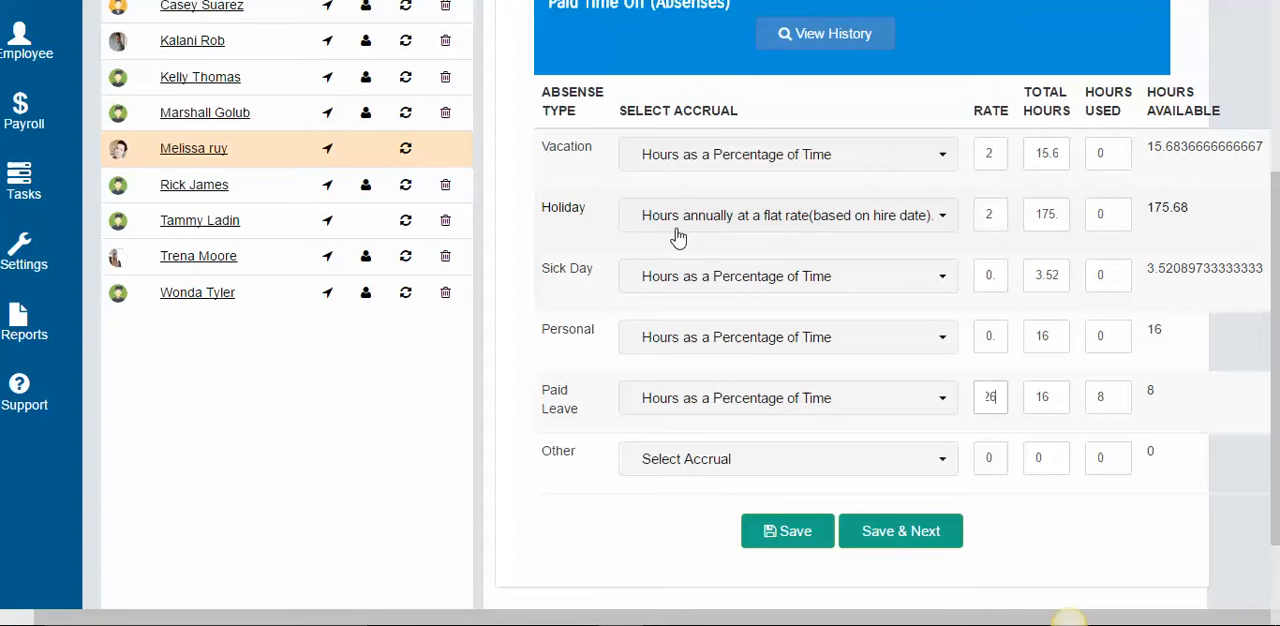
click(787, 154)
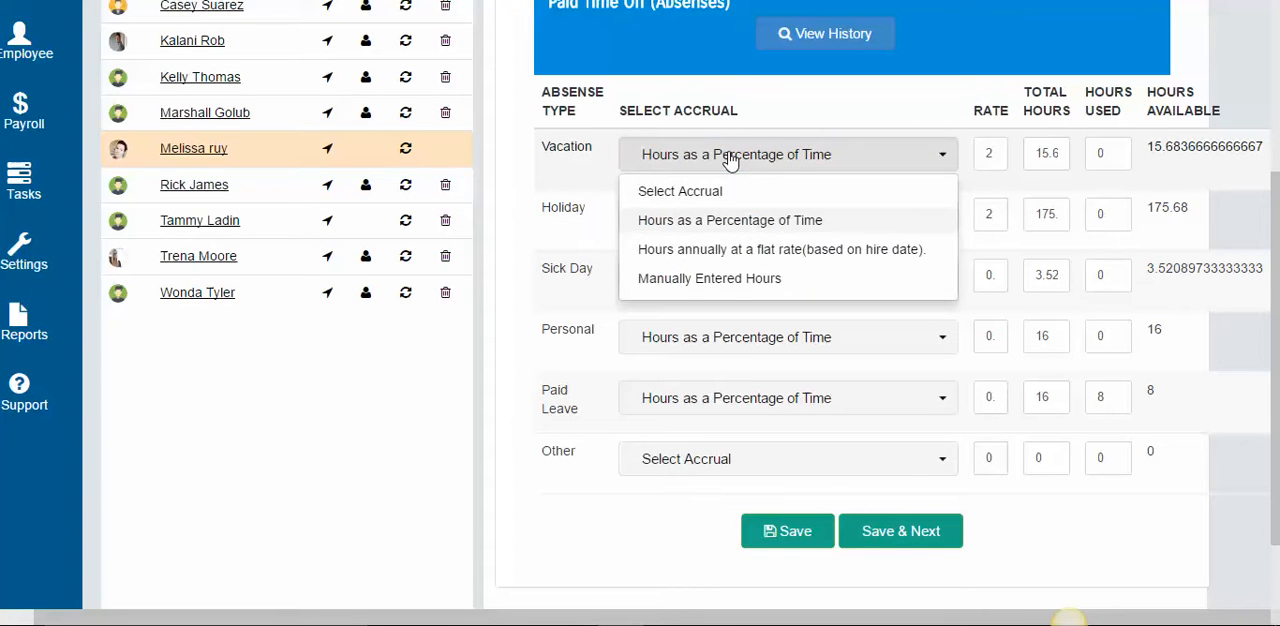